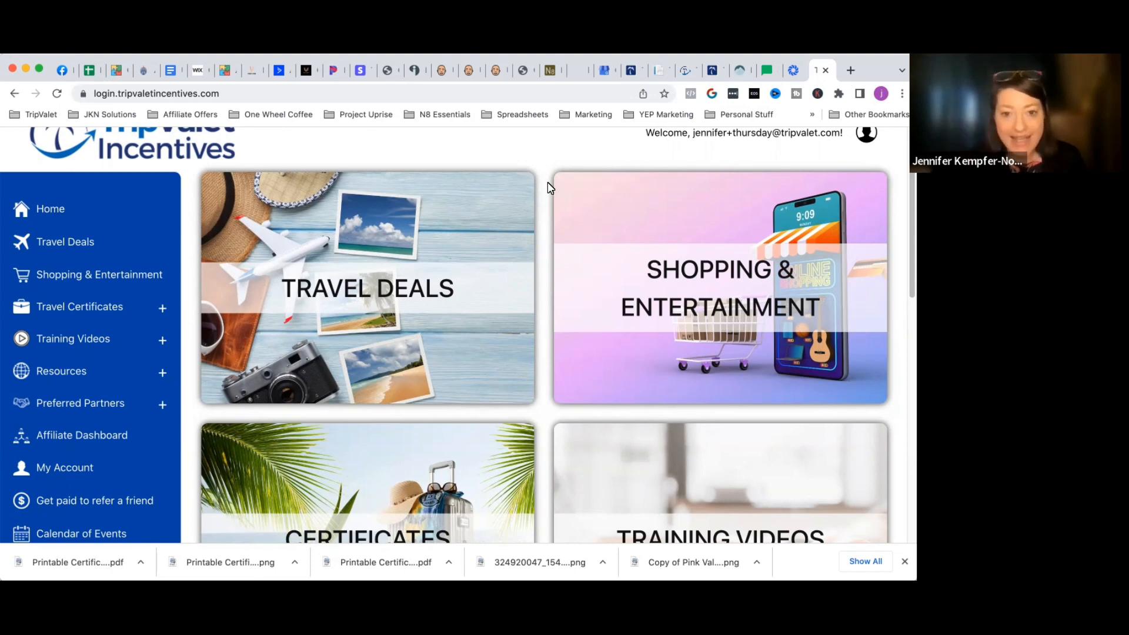
pyautogui.moveTo(86, 155)
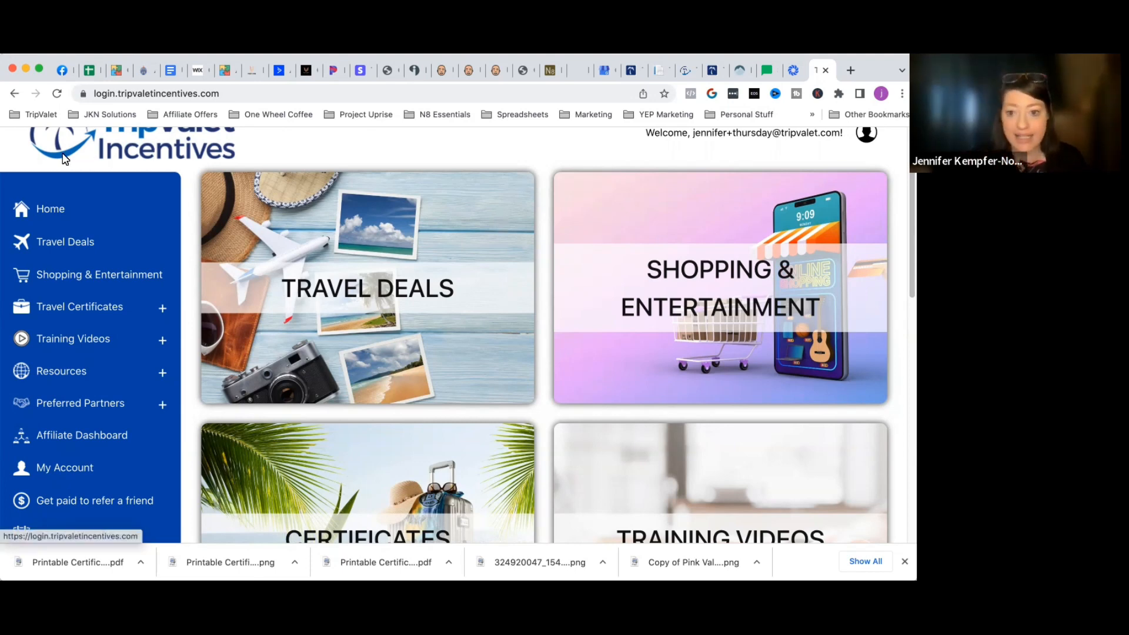
pyautogui.moveTo(78, 161)
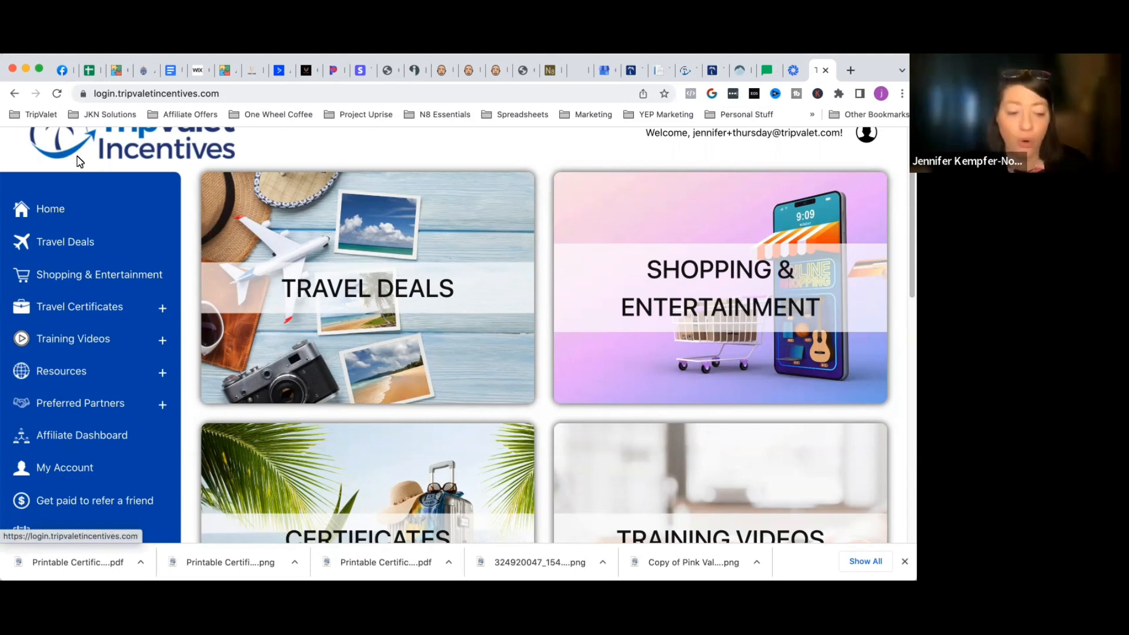
# - Reach the Certificates tile on the home page and land on the Send a Certificate form
pyautogui.scroll(-3)
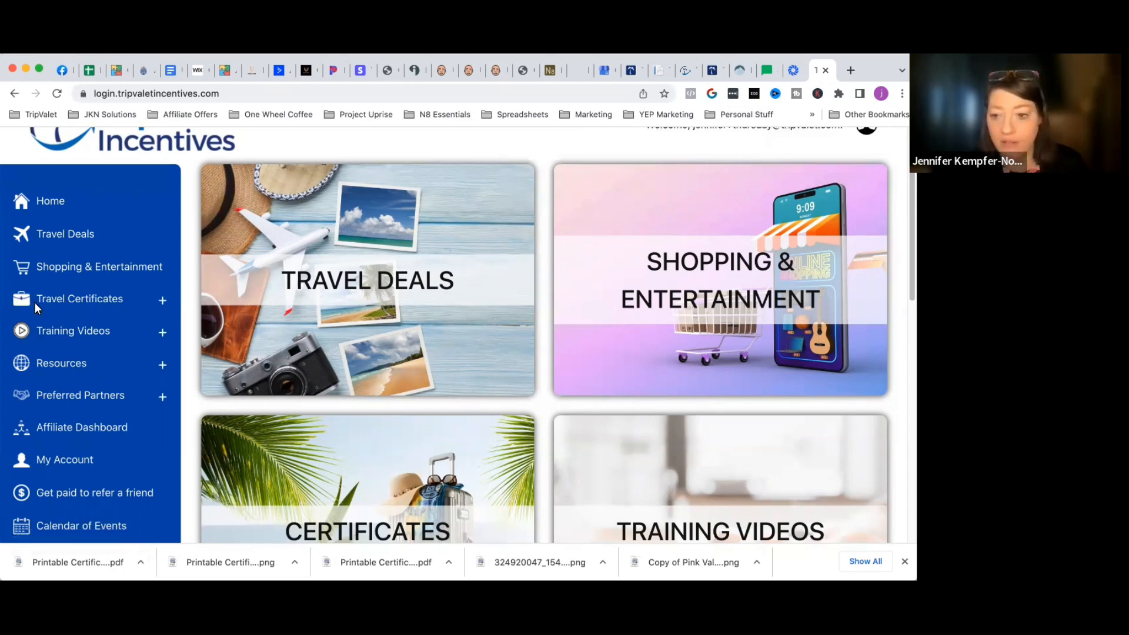
pyautogui.moveTo(517, 550)
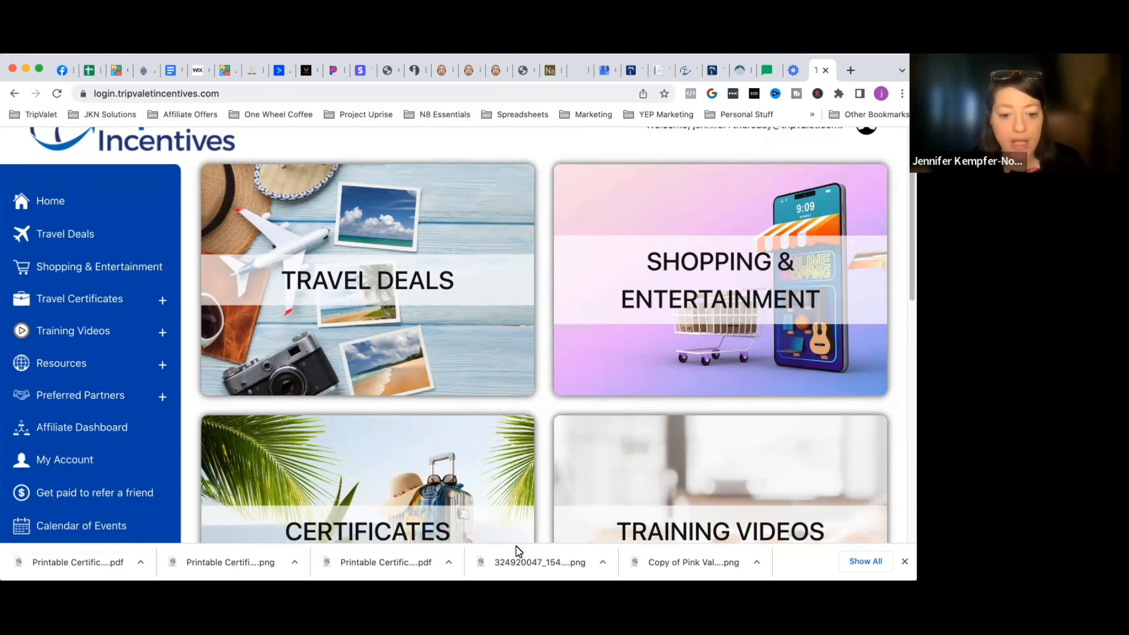
pyautogui.scroll(-3)
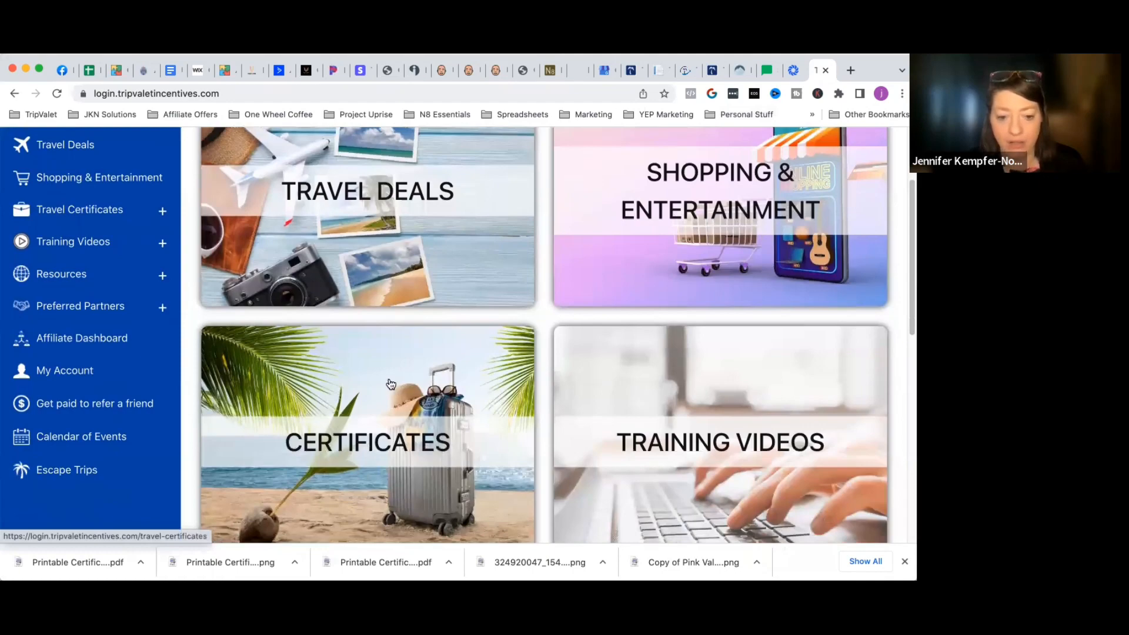
pyautogui.click(367, 442)
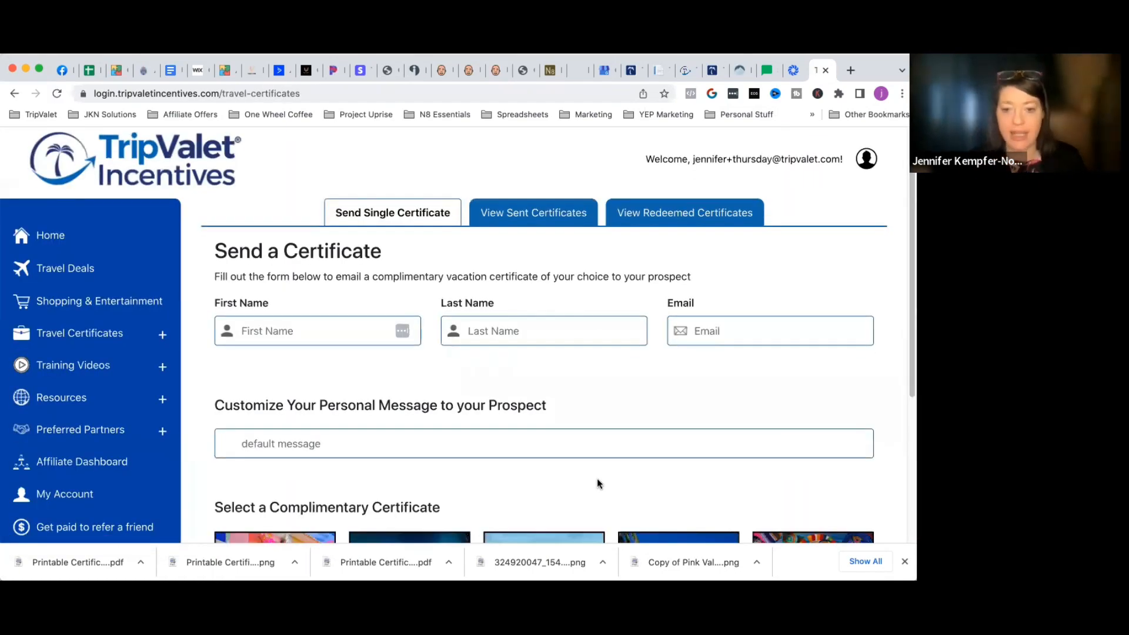
pyautogui.scroll(-3)
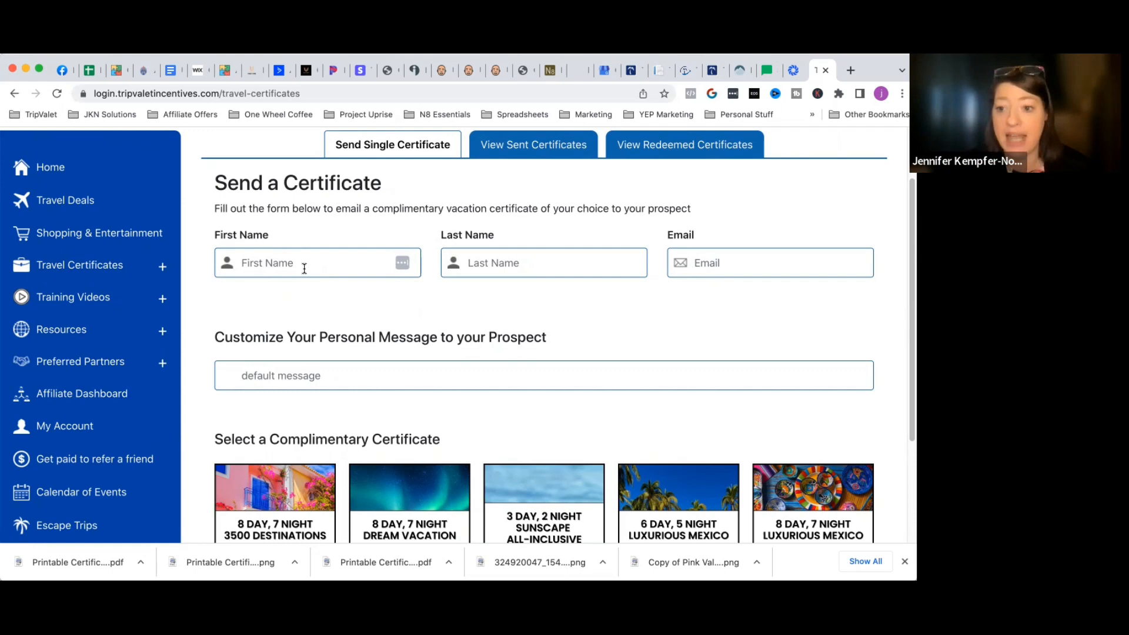
pyautogui.moveTo(292, 262)
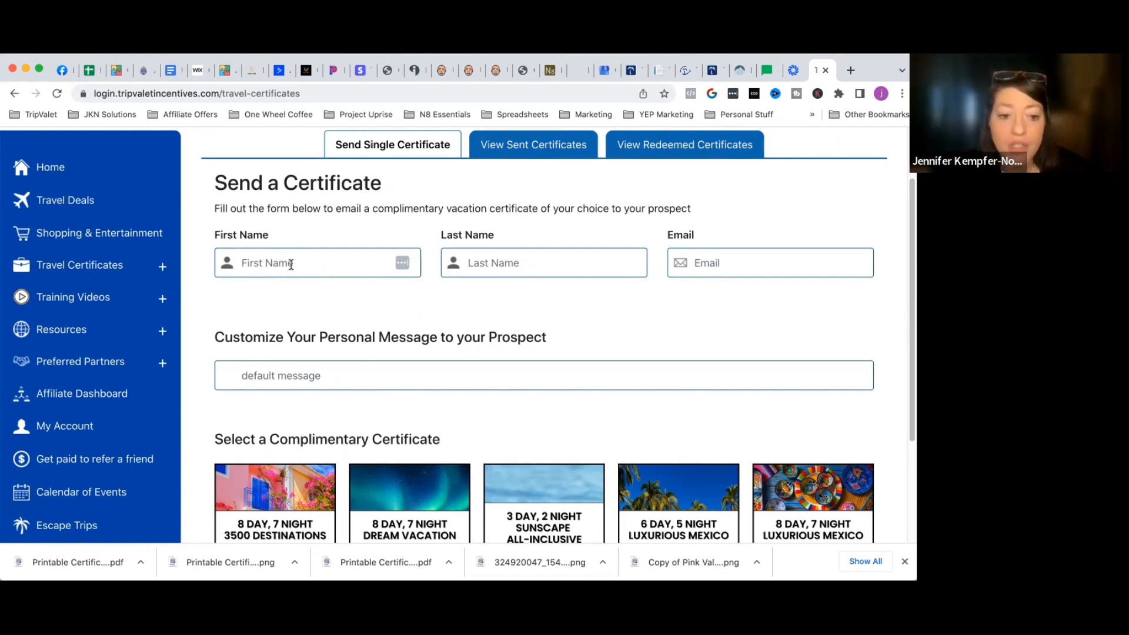
# - Enter the prospect's first name, last name and email with the message 'Enjoy your vacation'
pyautogui.write('Jennifer')
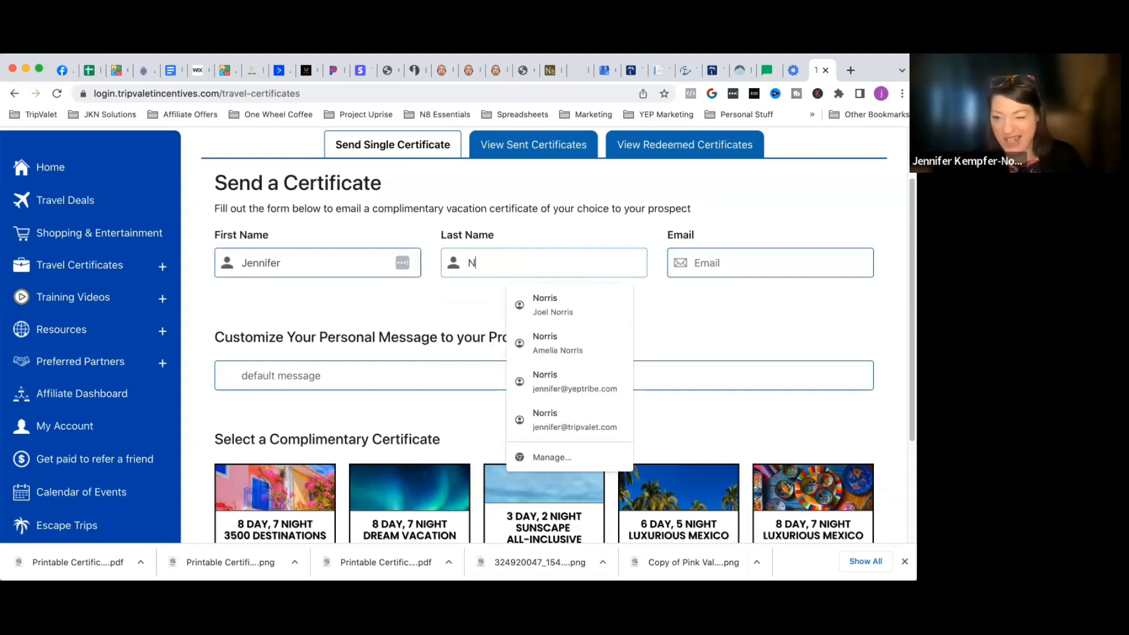
pyautogui.write('orris')
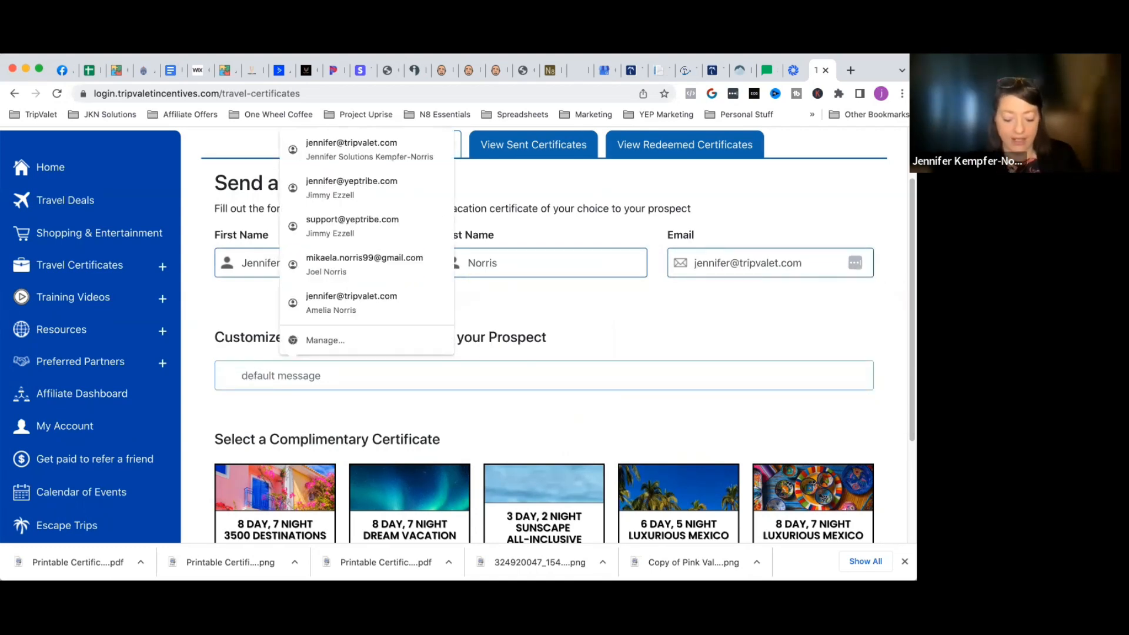
pyautogui.write('Enjoy your vaca')
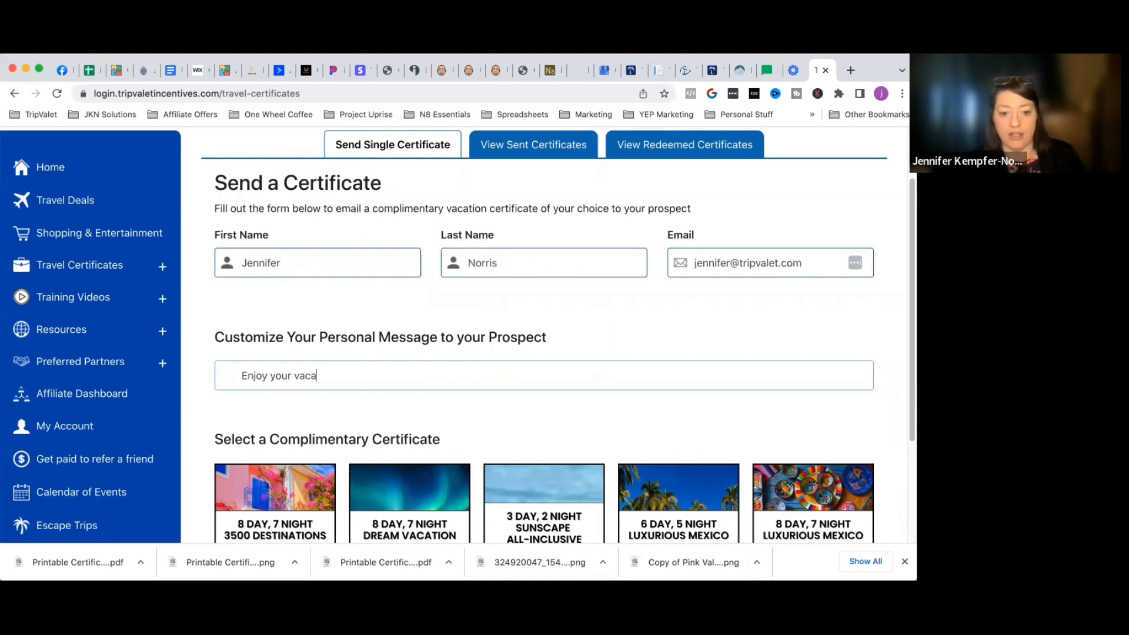
pyautogui.write('tion')
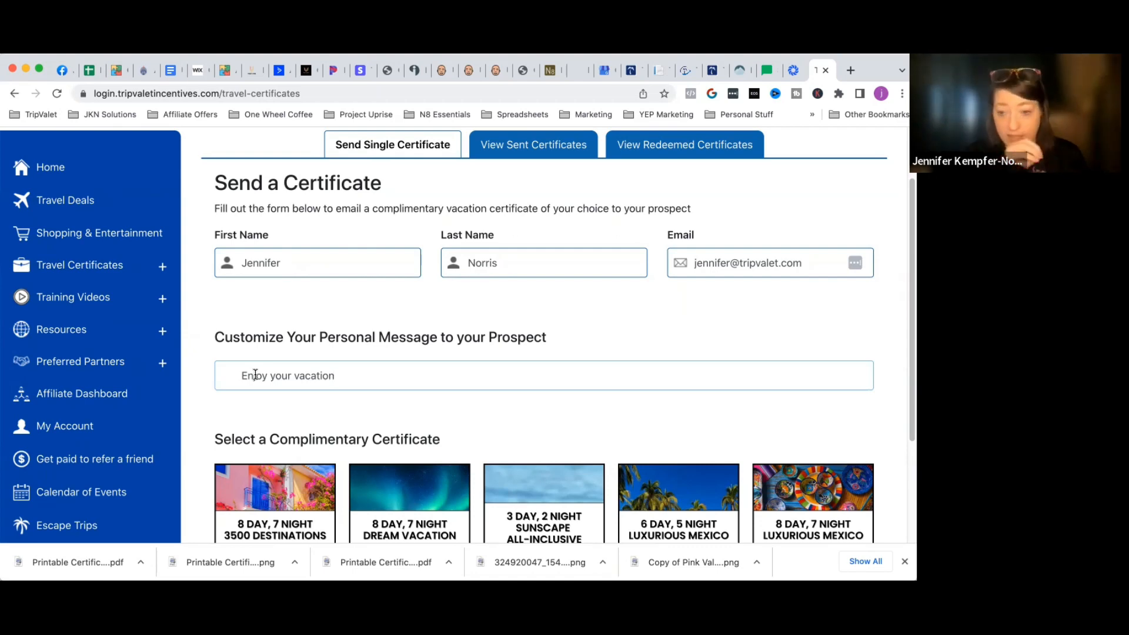
# - Send the 8 Day, 7 Night 3500 Destinations certificate, leaving the form cleared
pyautogui.scroll(-3)
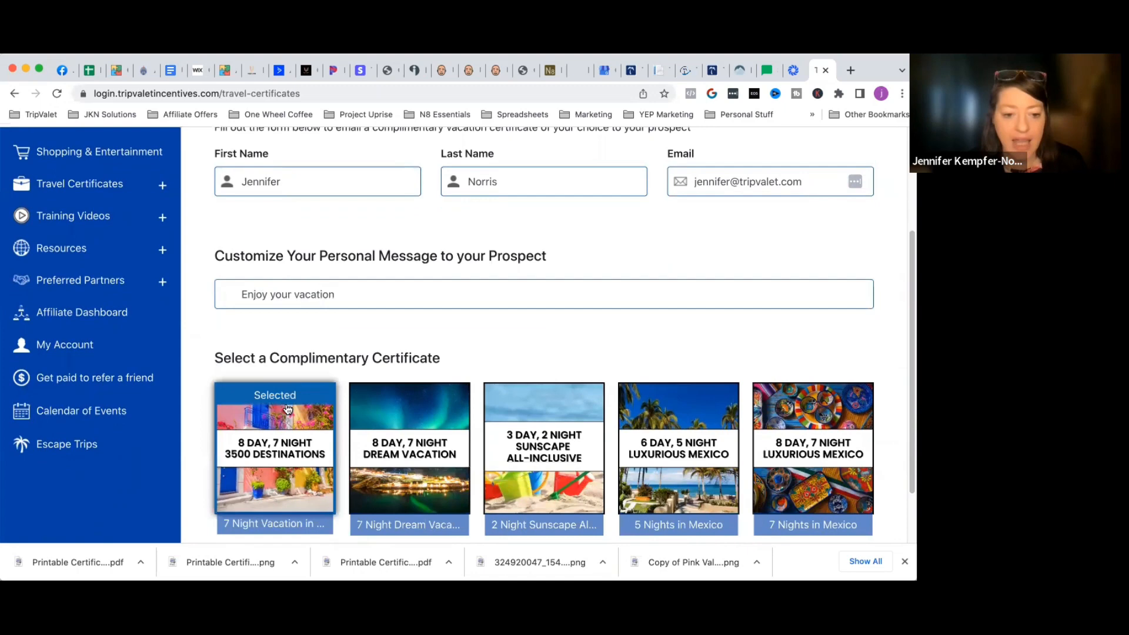
pyautogui.moveTo(553, 459)
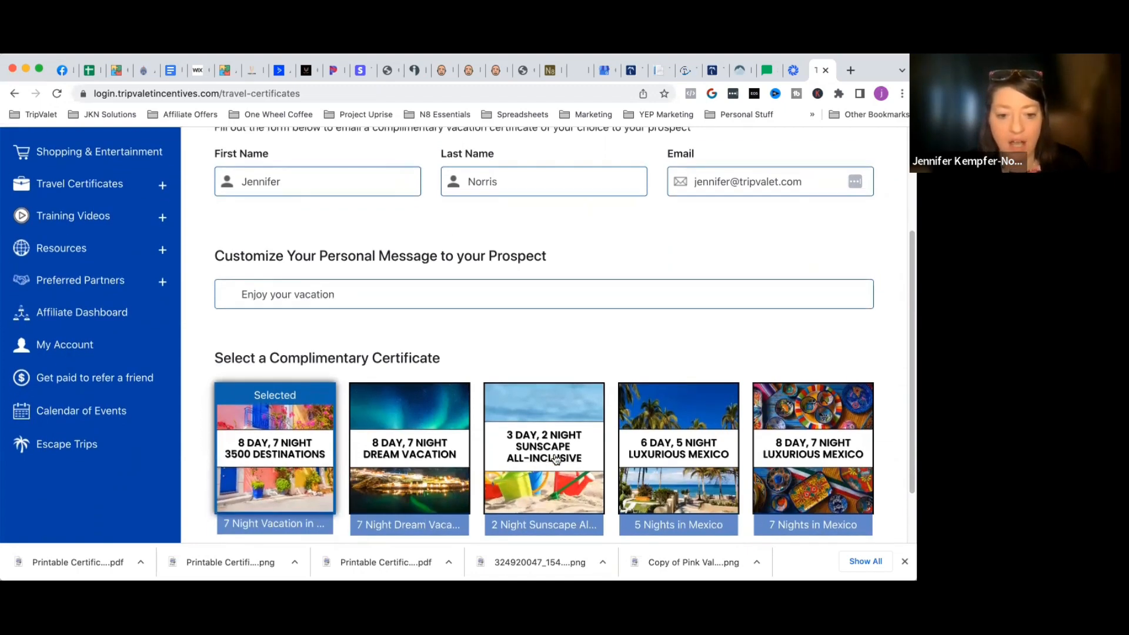
pyautogui.scroll(-3)
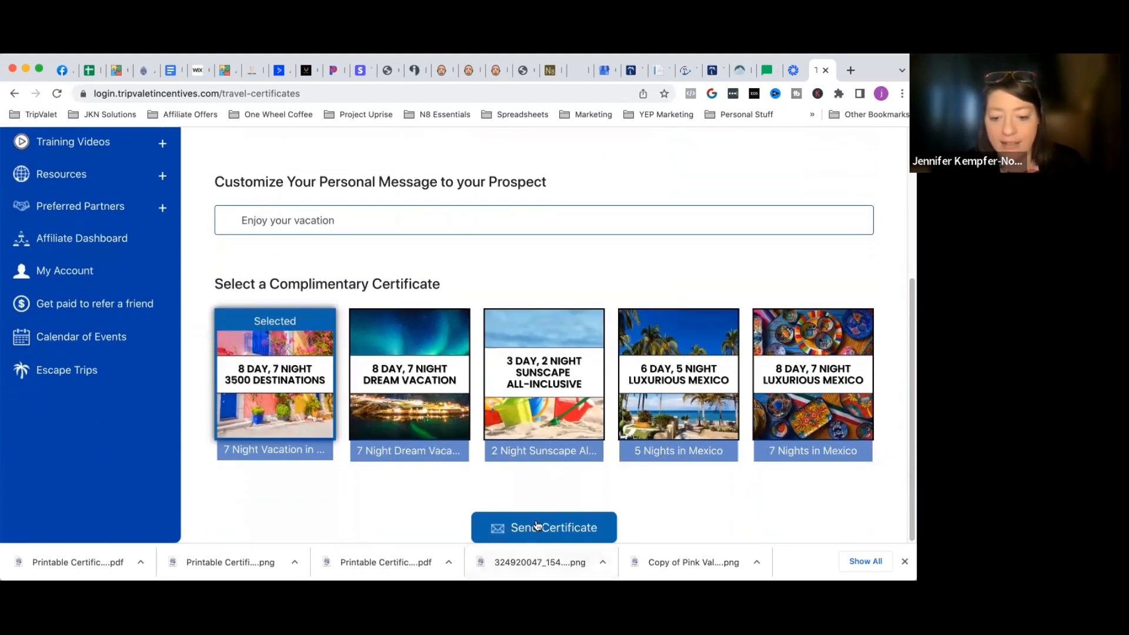
pyautogui.click(543, 526)
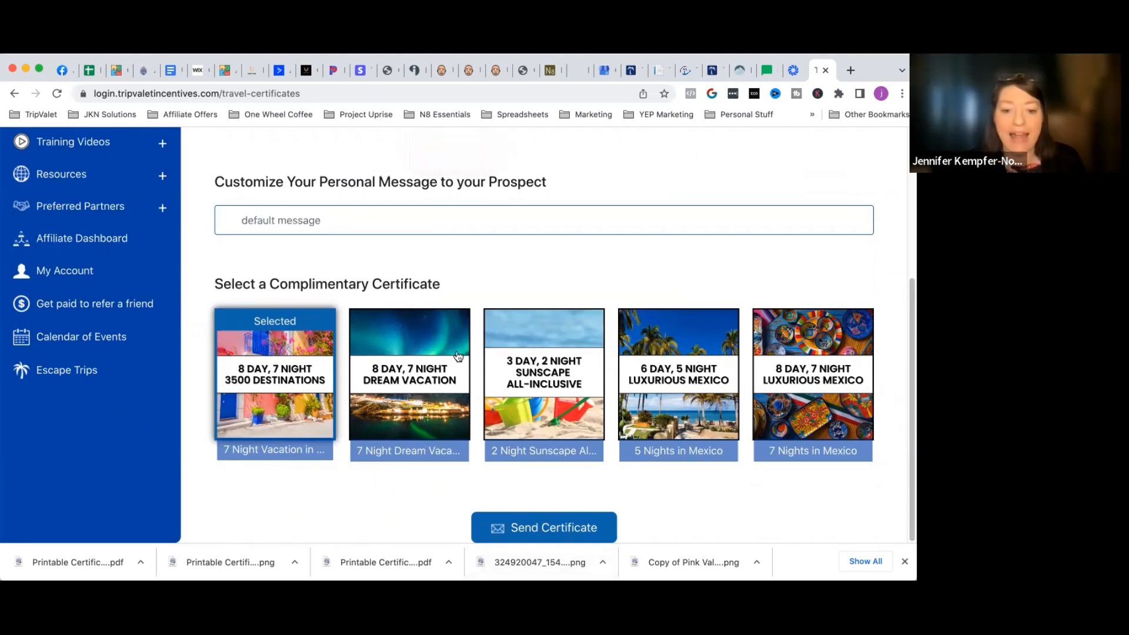
pyautogui.scroll(3)
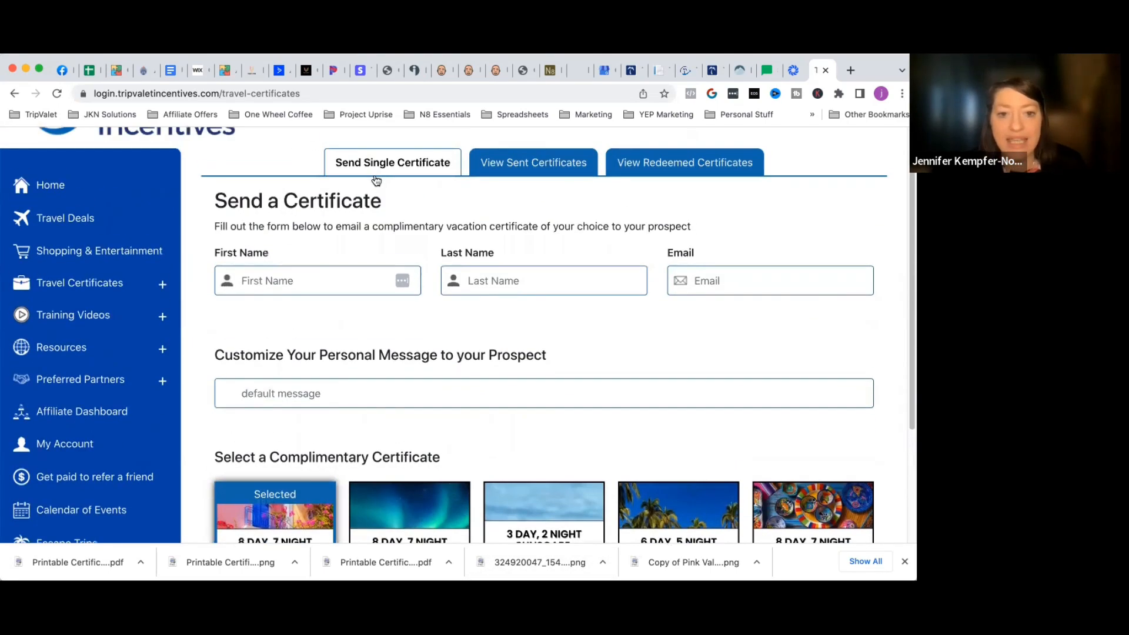
pyautogui.moveTo(533, 163)
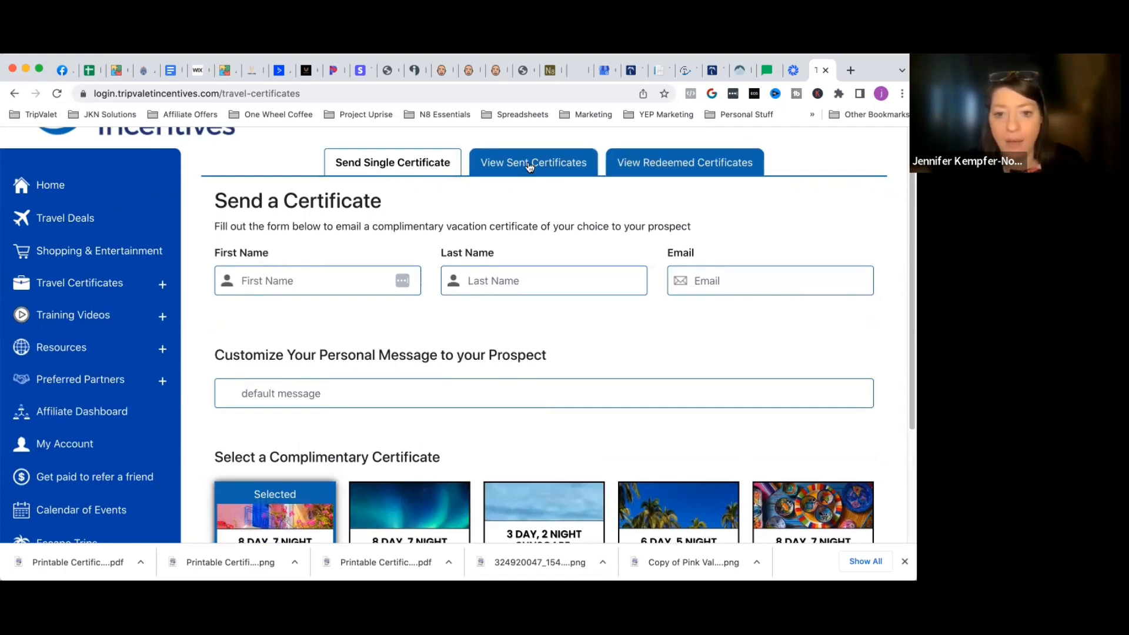
# - View the sent certificates list, then the redeemed certificates list showing none found
pyautogui.click(532, 162)
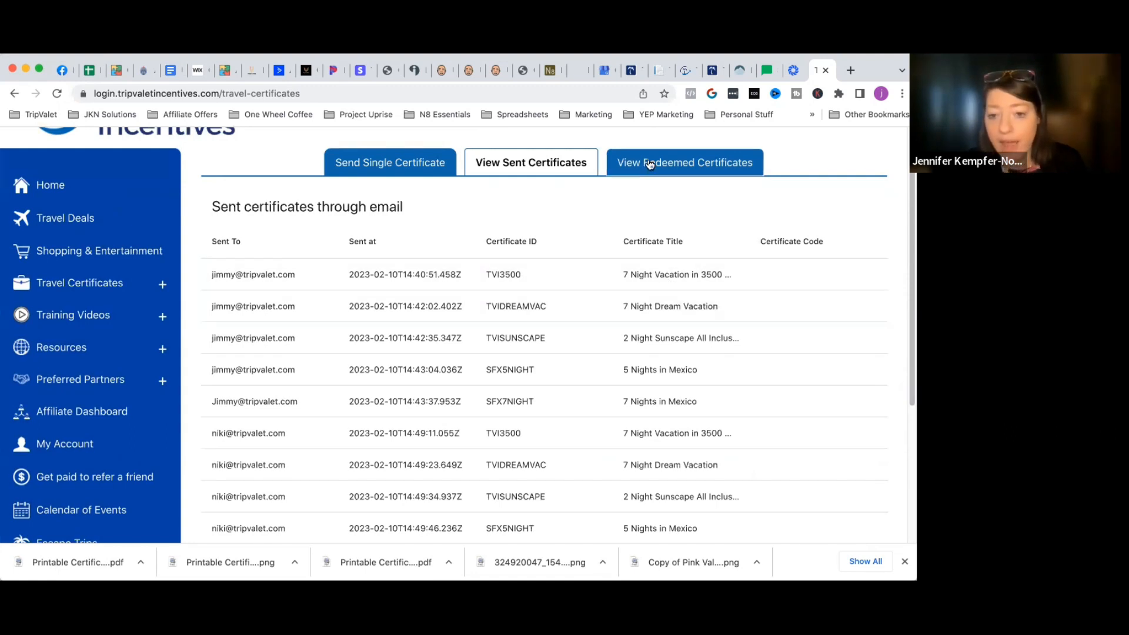
pyautogui.click(683, 163)
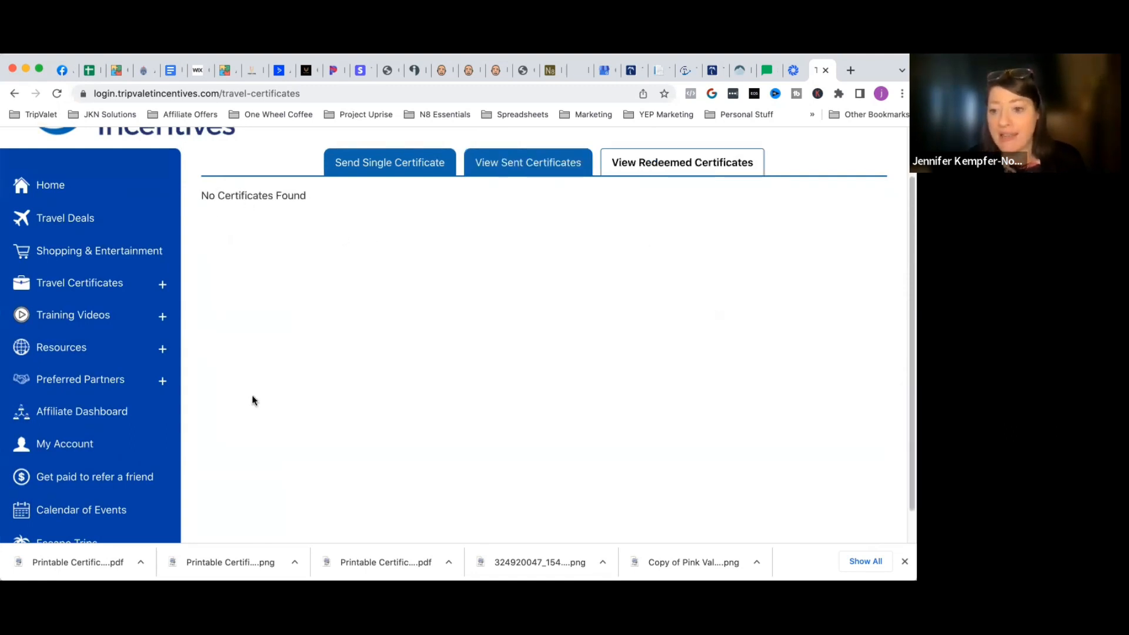
pyautogui.moveTo(286, 535)
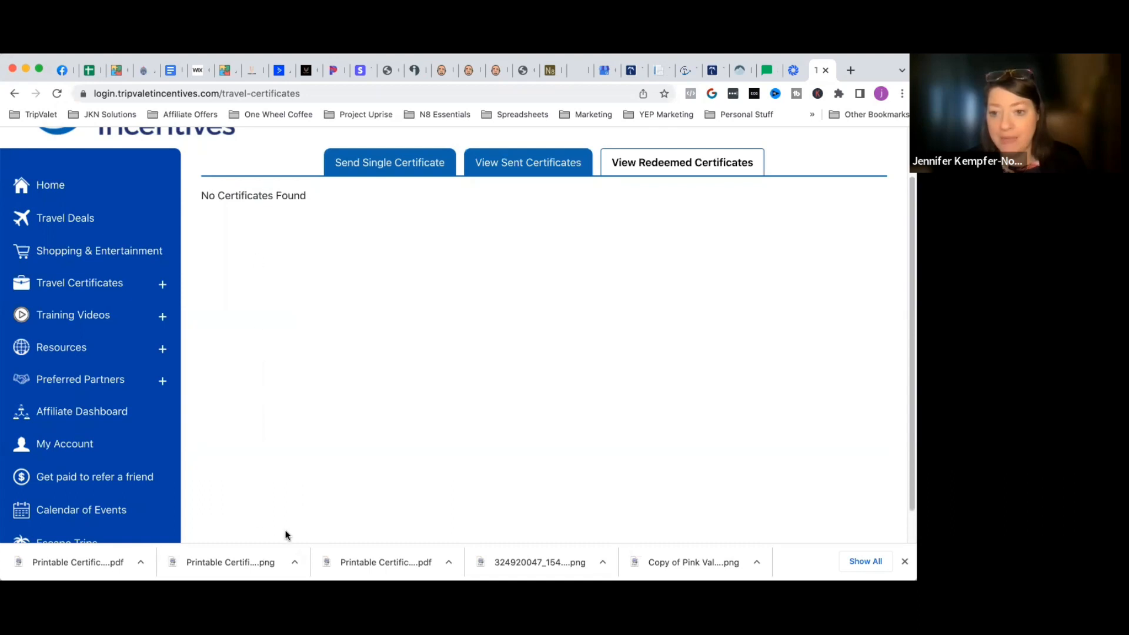
# - Return to the blank Send Single Certificate form for another prospect
pyautogui.click(390, 162)
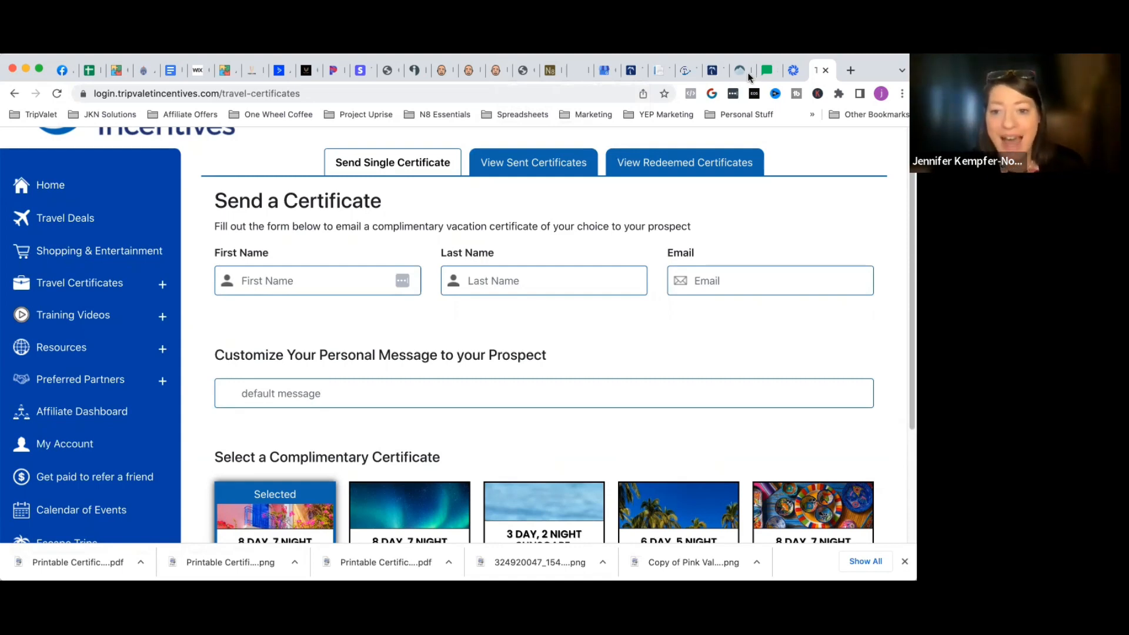
pyautogui.moveTo(749, 133)
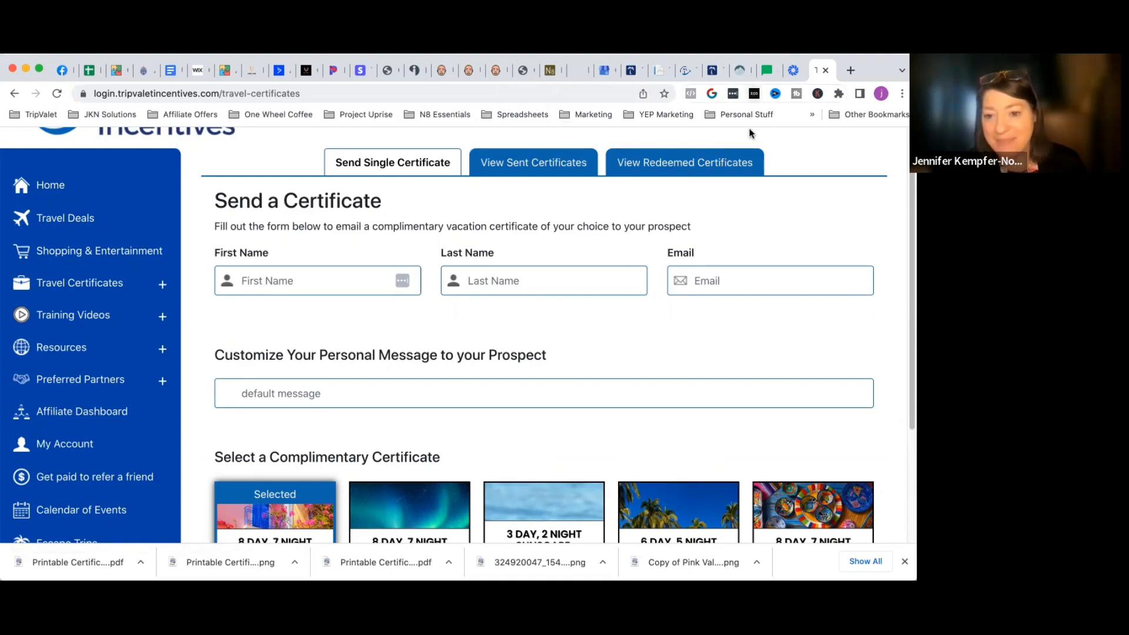